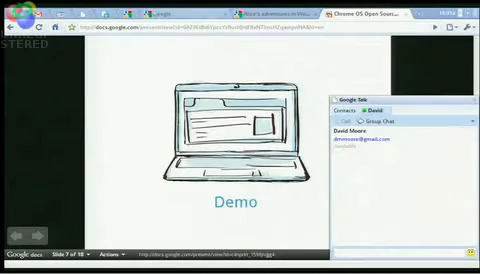
# Step: Switch to the Google search tab so the homepage shows beside the Google Talk panel
pyautogui.click(156, 16)
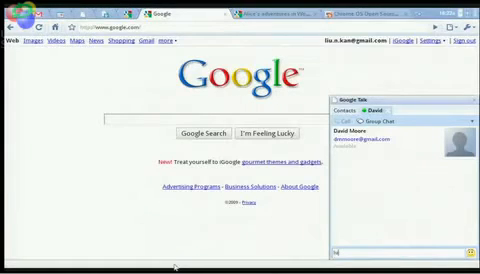
# Step: Send the greeting "hi" in the Google Talk chat and return focus to the browser page
pyautogui.write('hi')
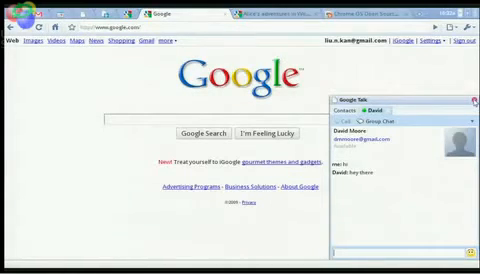
pyautogui.click(462, 94)
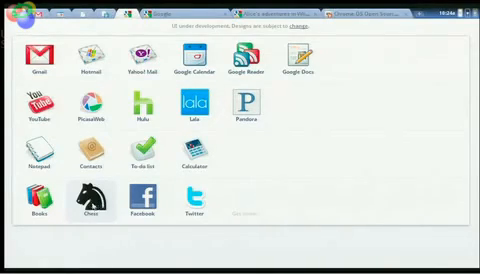
# Step: Launch the Chess app from the app menu, reaching its difficulty-level prompt
pyautogui.click(84, 194)
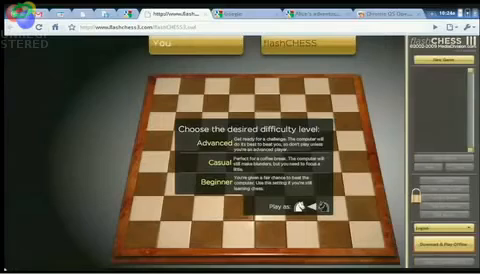